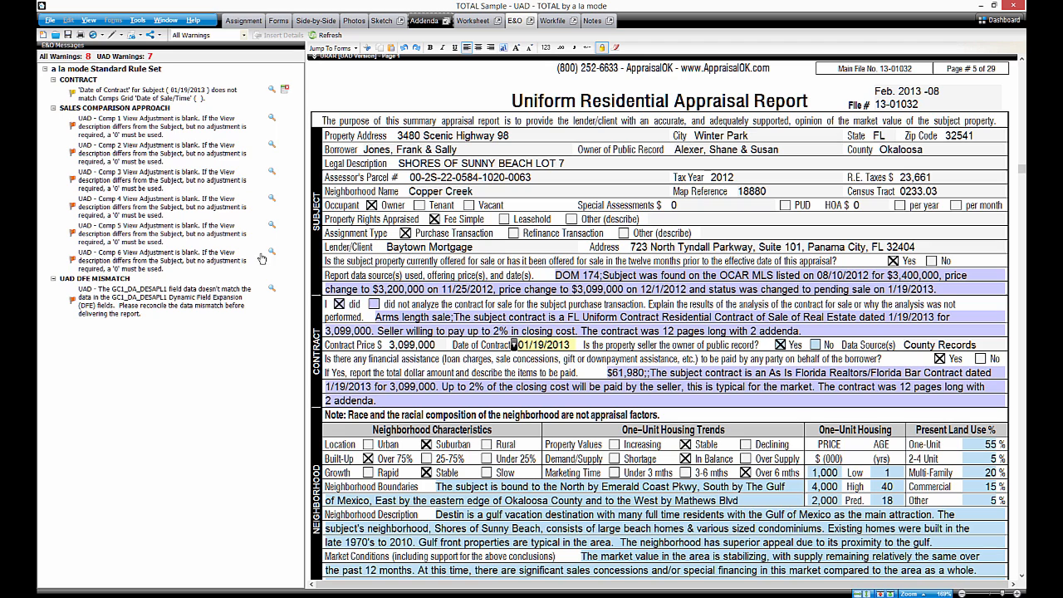
{"action": "scroll", "scroll_direction": "down", "scroll_amount": 3}
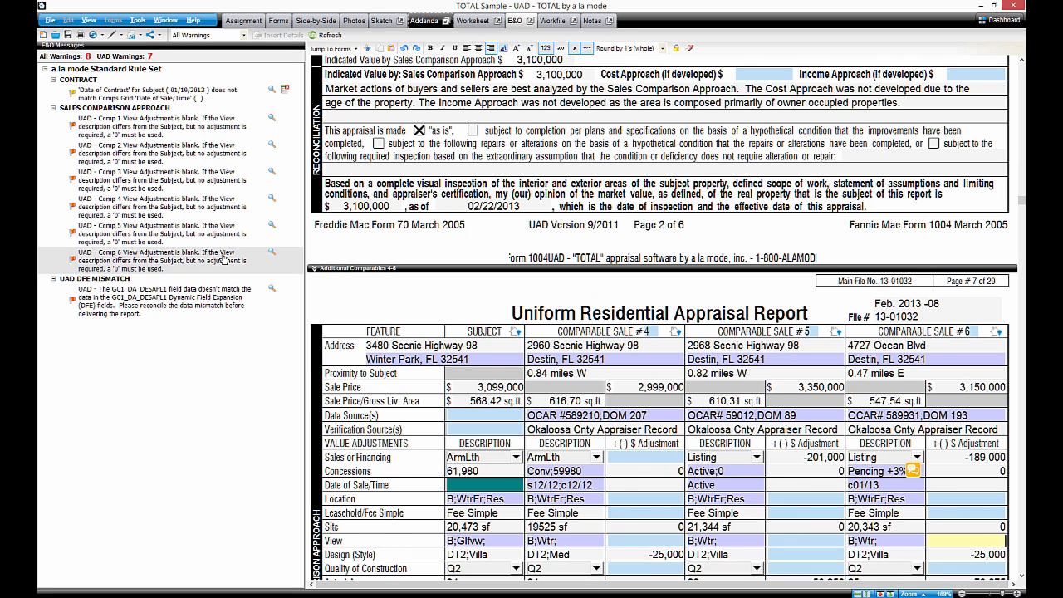
{"action": "mouse_move", "coordinate": [223, 257]}
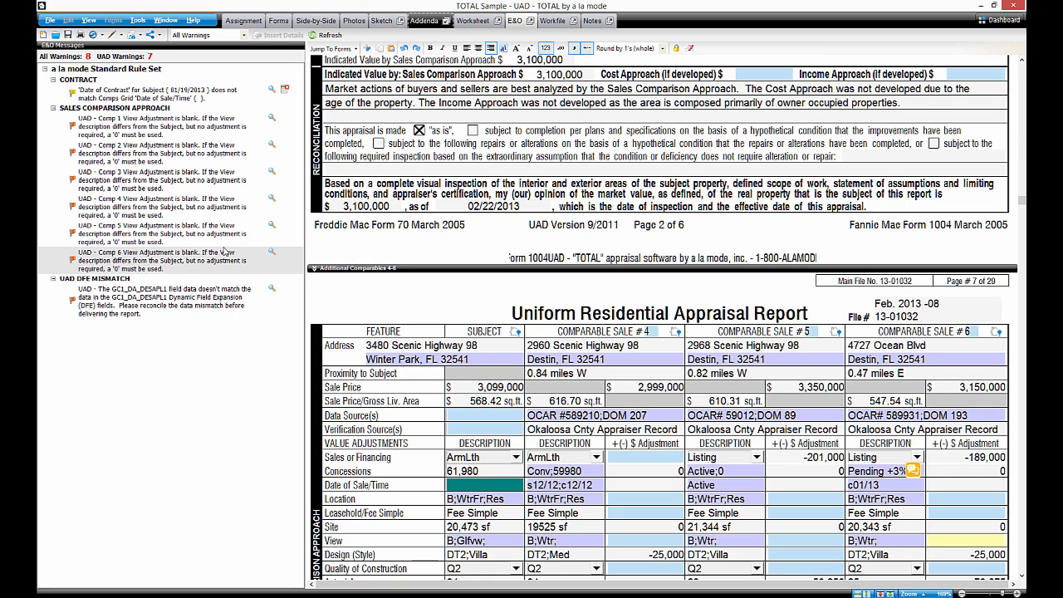
{"action": "mouse_move", "coordinate": [245, 241]}
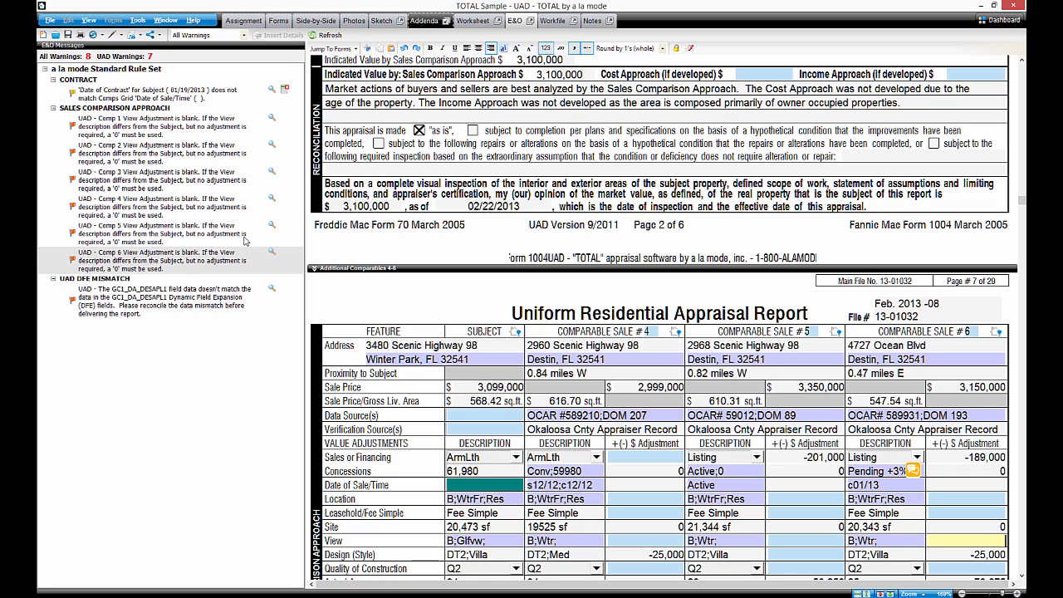